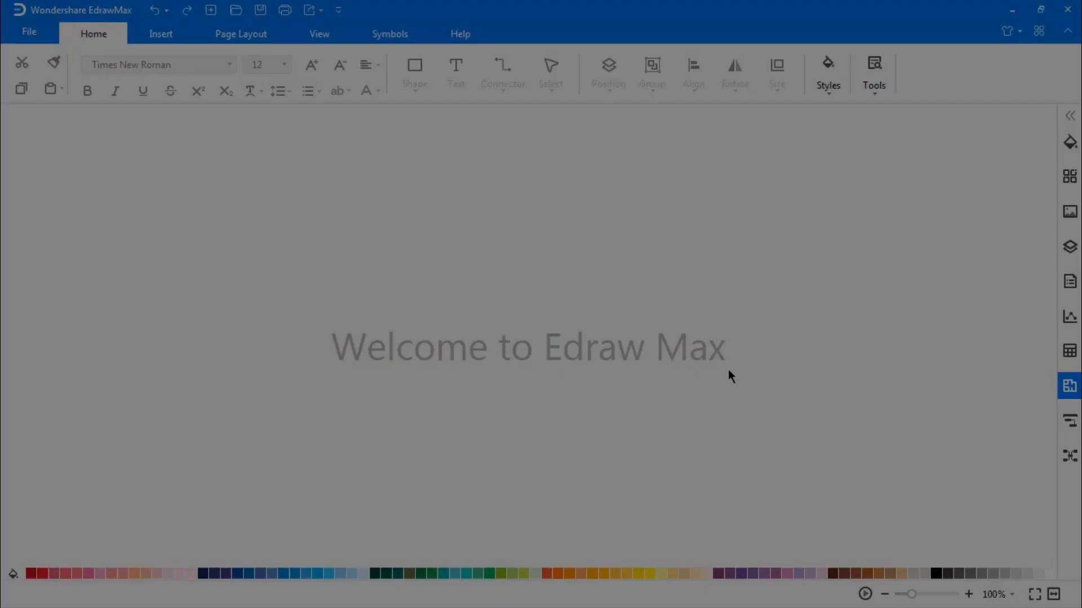
- Start a new blank drawing from the File > New gallery
left_click(28, 33)
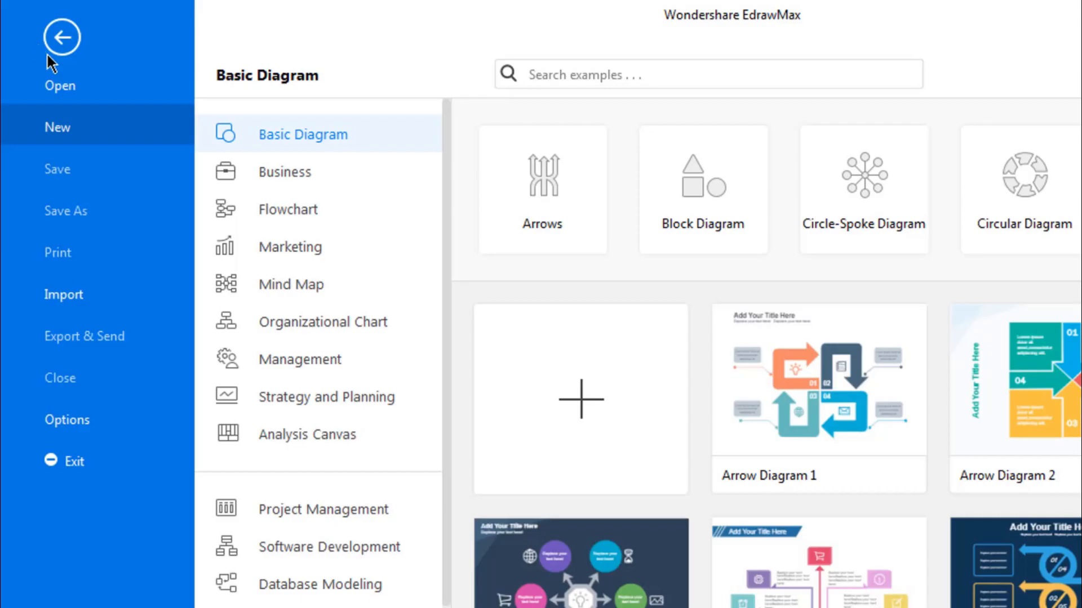
left_click(581, 399)
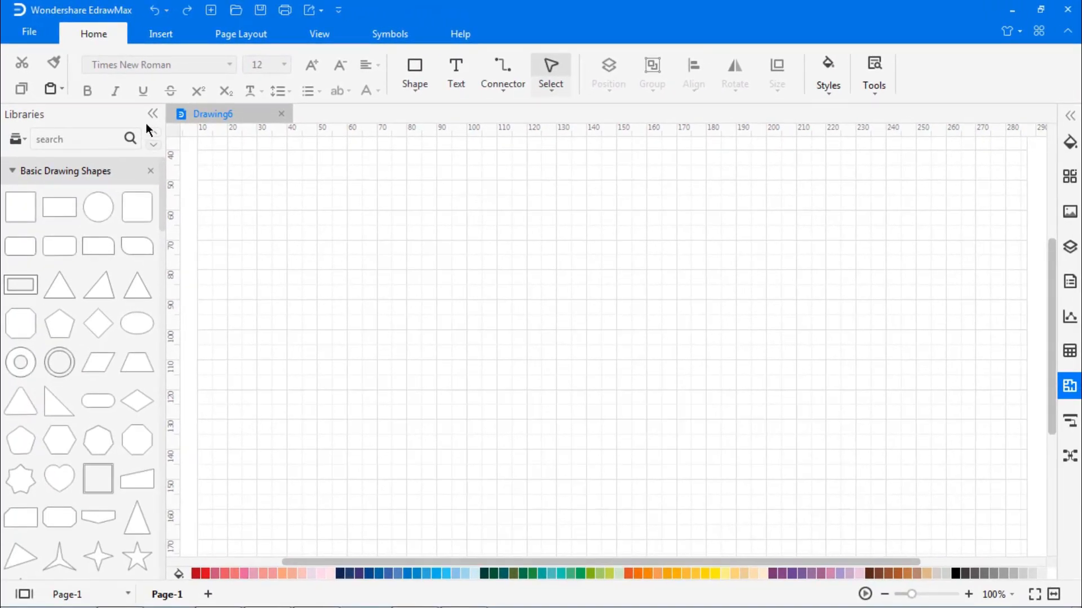
- Draw a Pen Tool triangle with a circle over its base and box-select both shapes
left_click(389, 32)
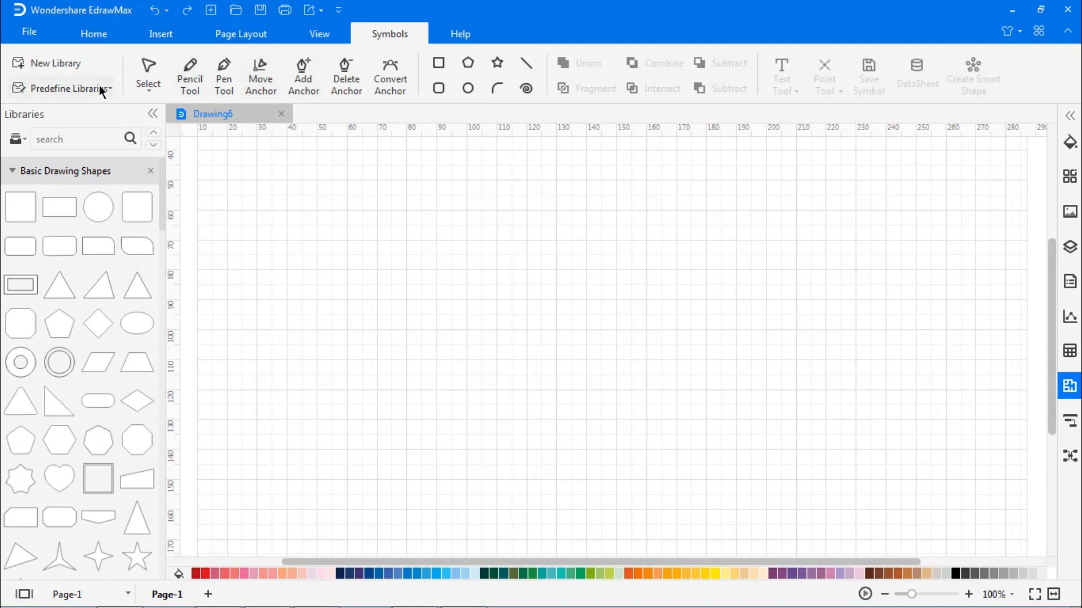
left_click(69, 87)
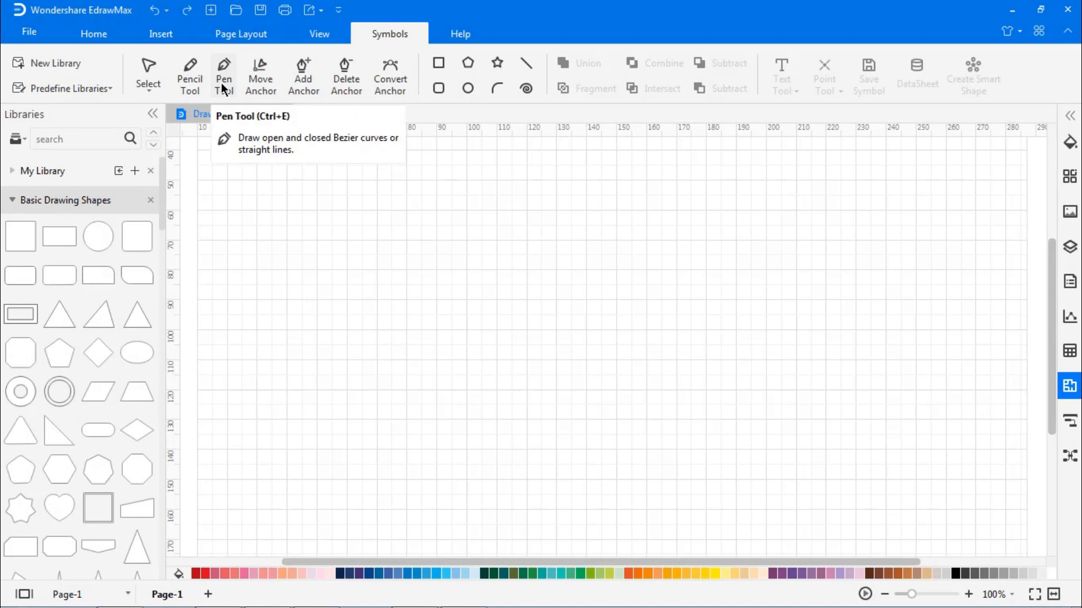
left_click(627, 328)
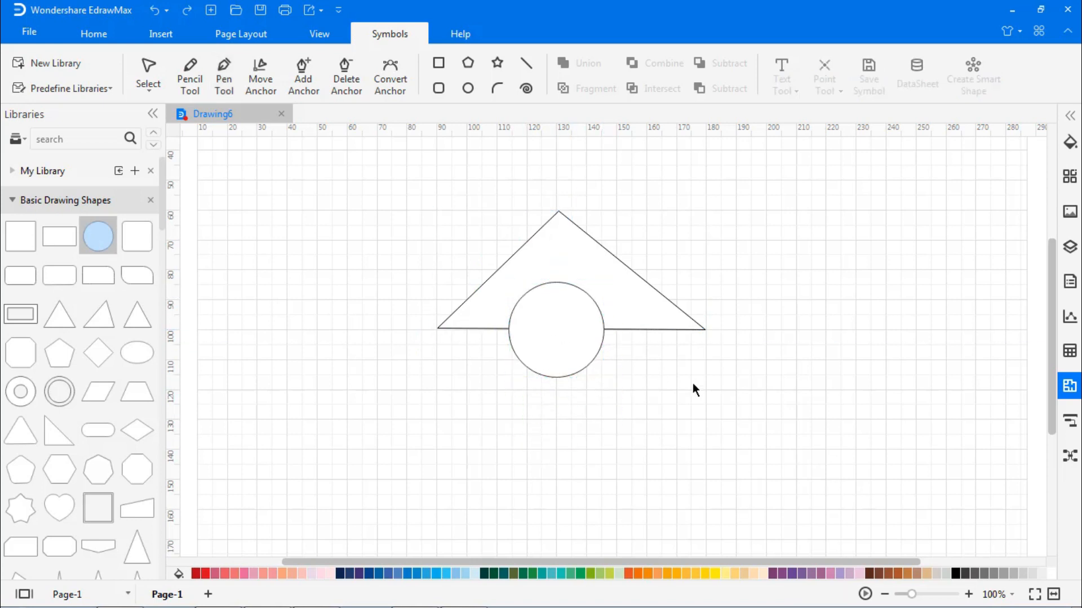
left_click_drag(693, 389, 770, 425)
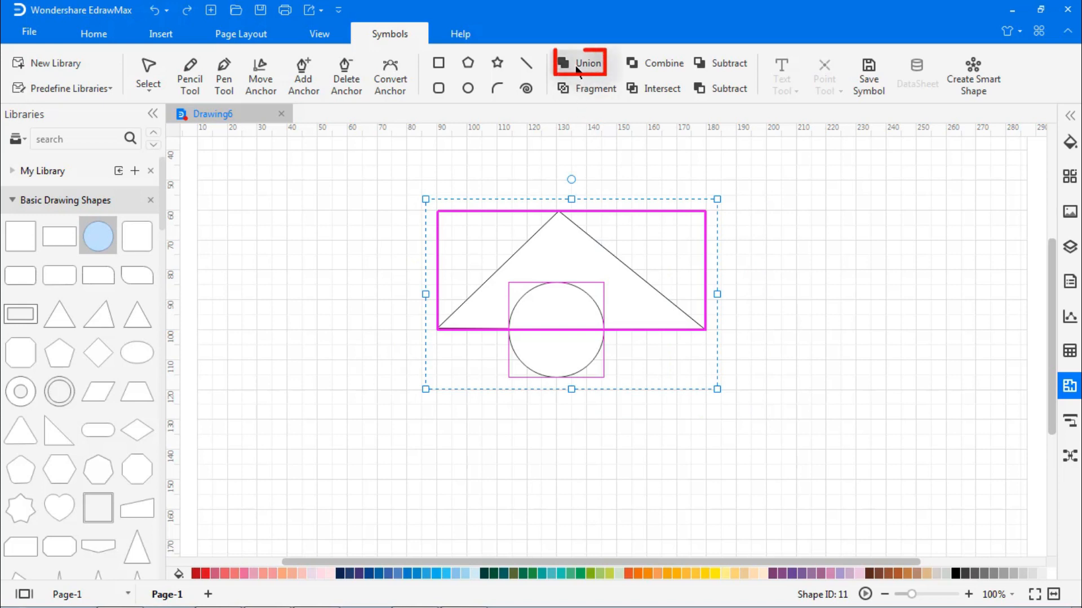
- Try Union, Combine and Subtract on the selected triangle and circle
left_click(588, 63)
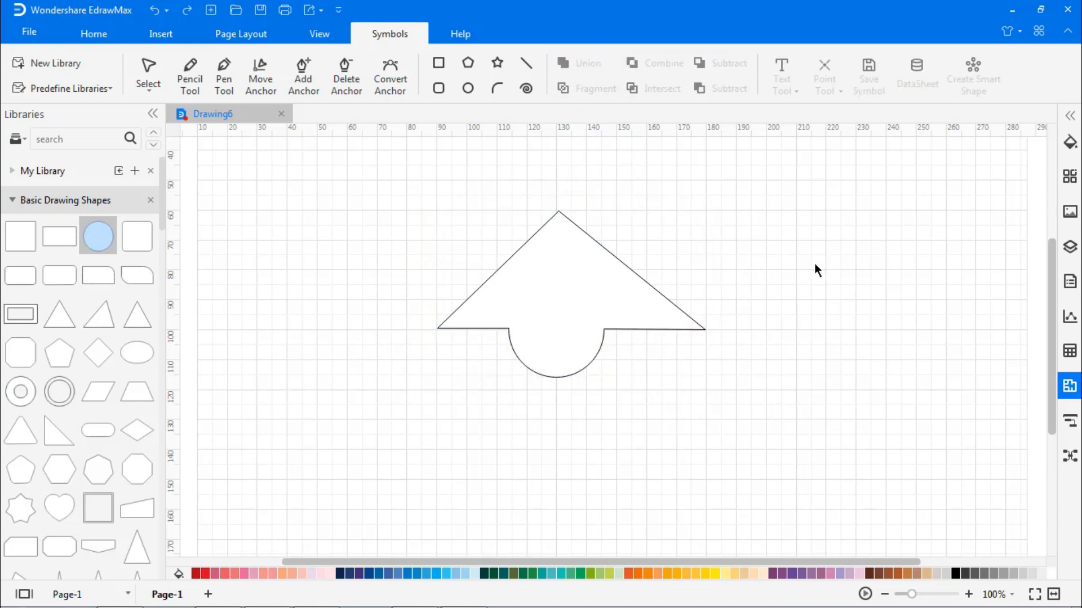
mouse_move(391, 193)
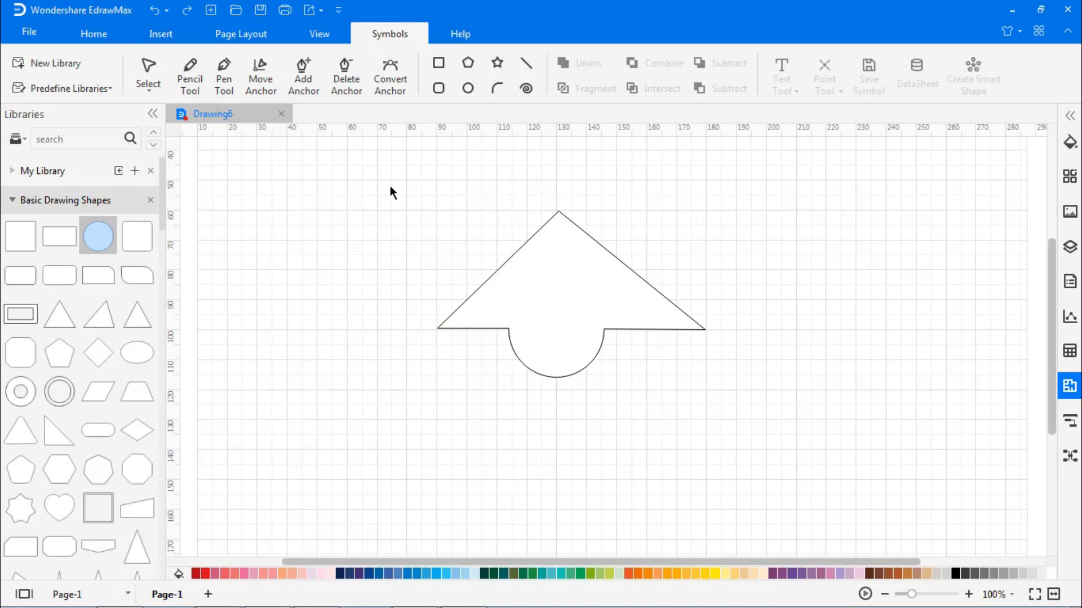
left_click(662, 63)
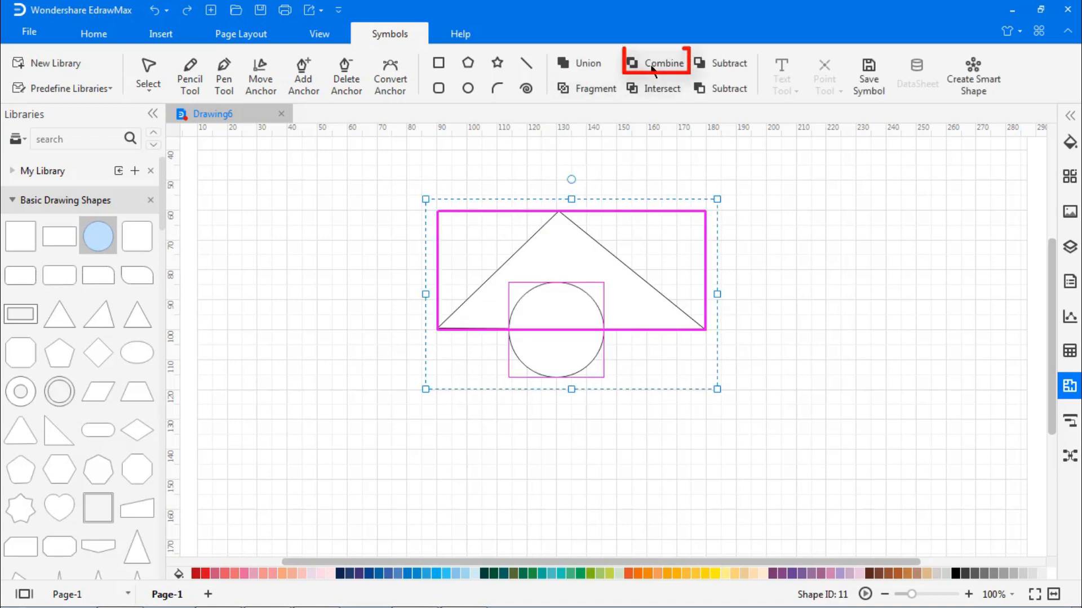
left_click(660, 63)
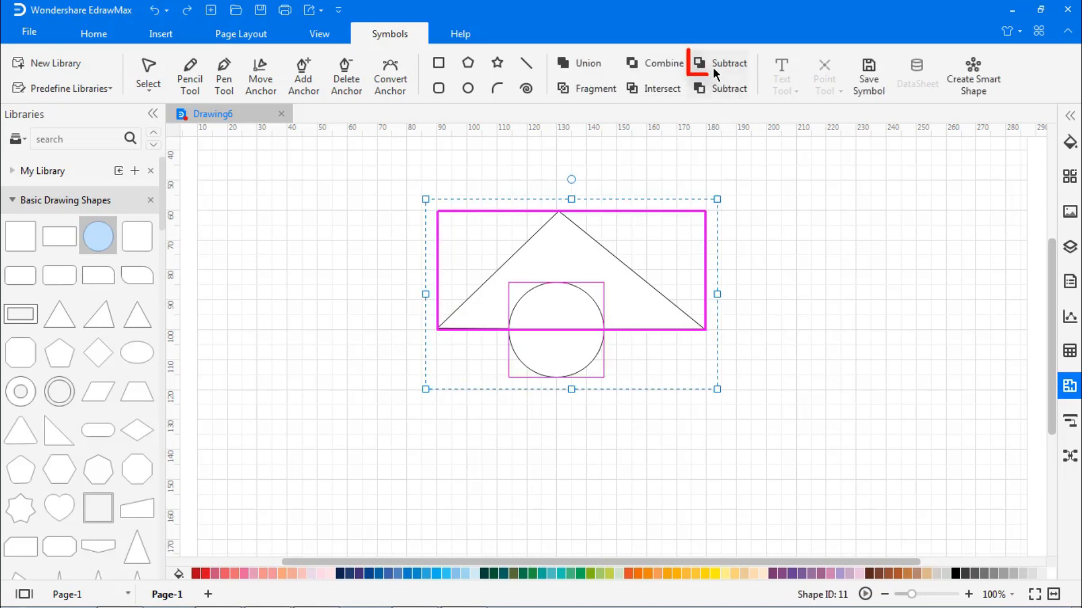
left_click(729, 64)
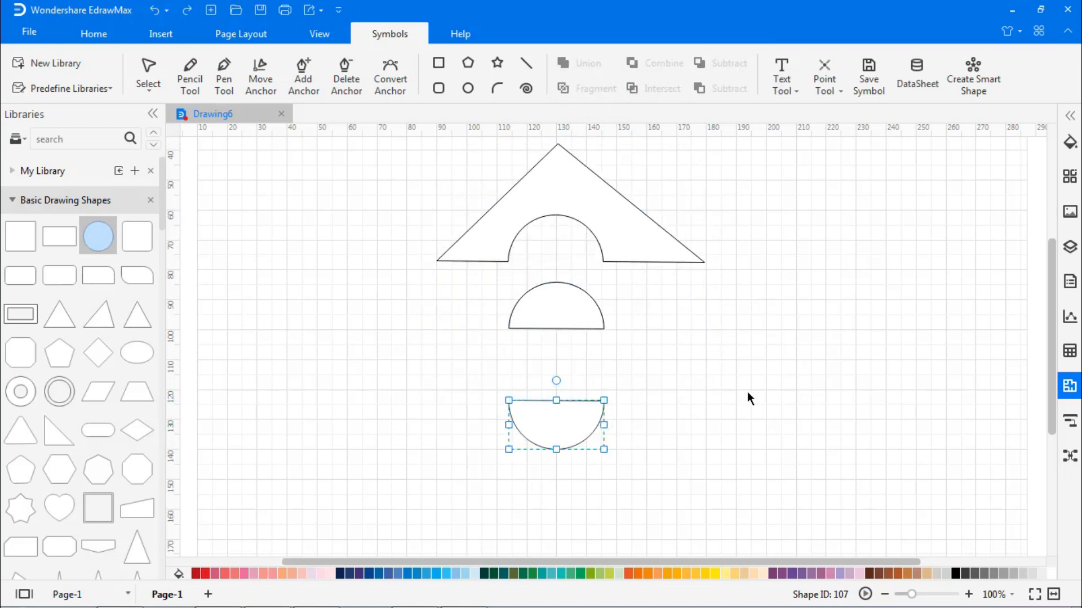
- Try Intersect and Subtract, then create a new empty Custom library
left_click(660, 87)
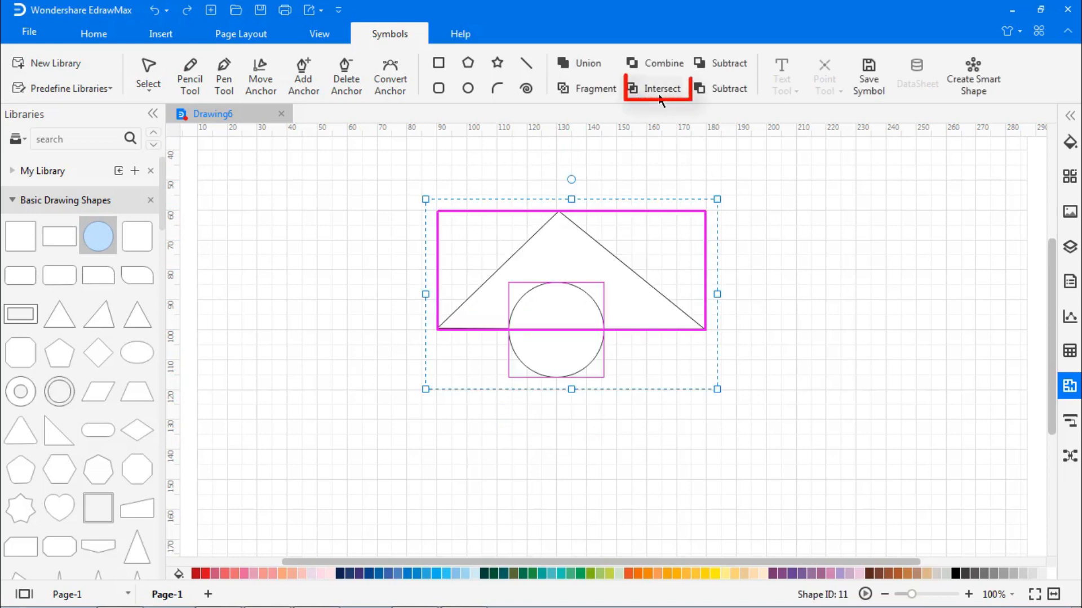
left_click(660, 88)
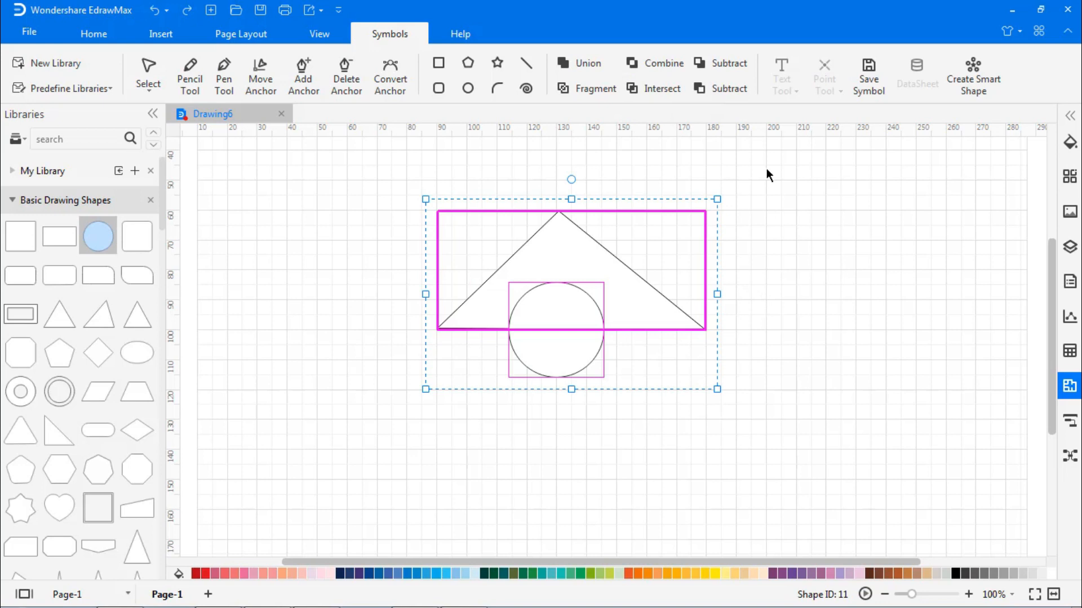
left_click(727, 64)
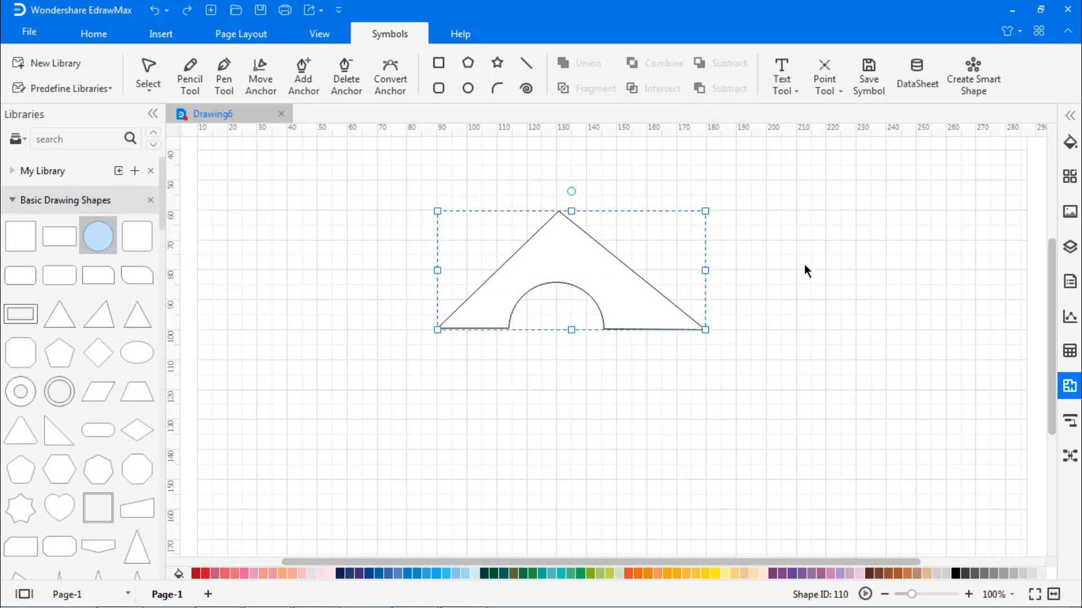
left_click(55, 63)
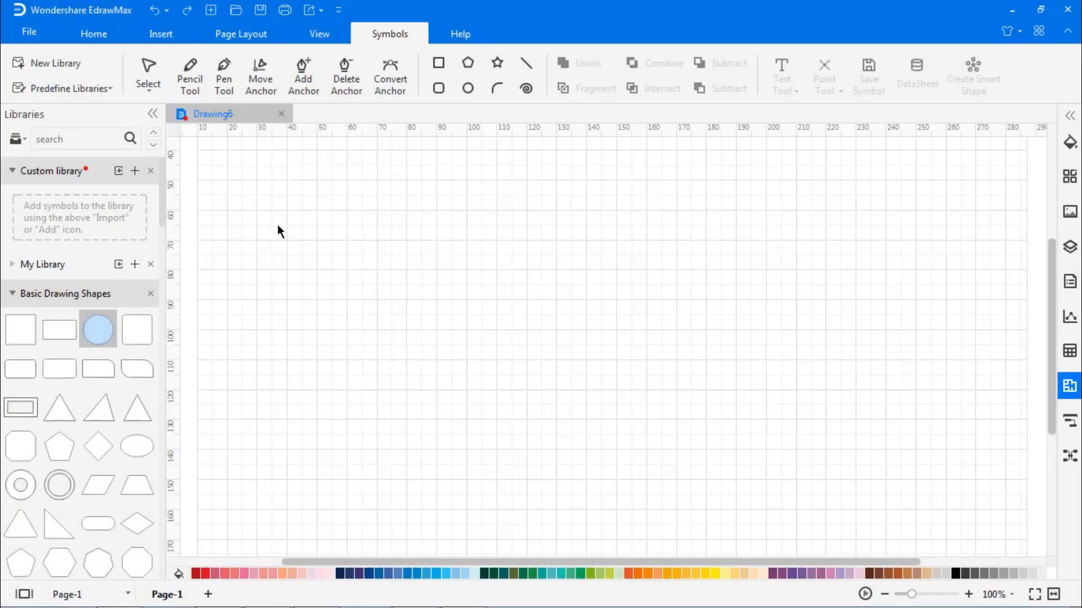
- Import all images from the Shapes & Symbols folder into the Custom library
left_click(118, 170)
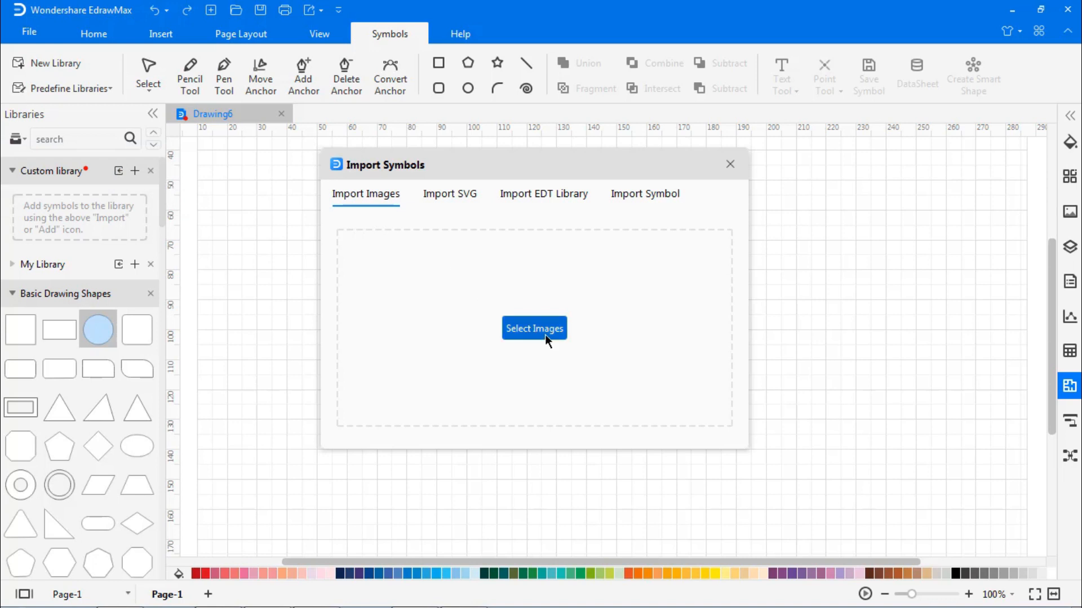
left_click(533, 328)
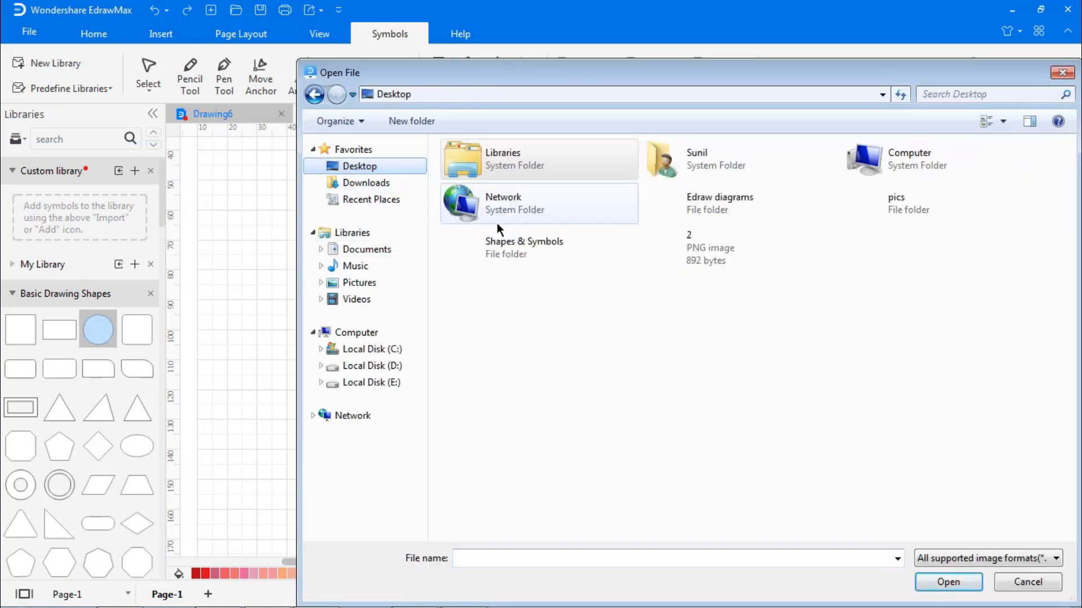
double_click(524, 247)
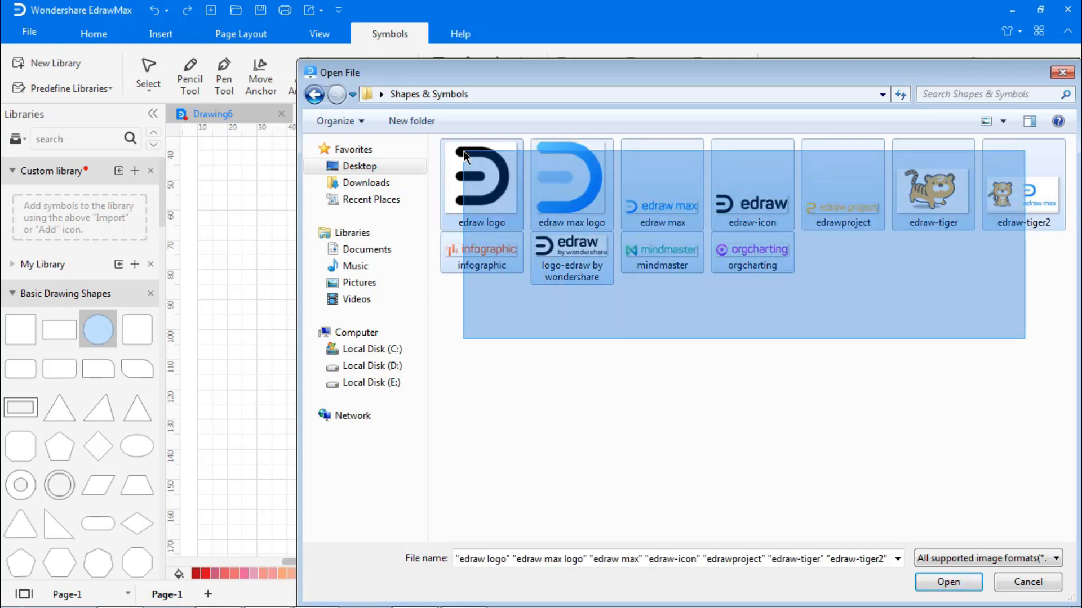
left_click(947, 582)
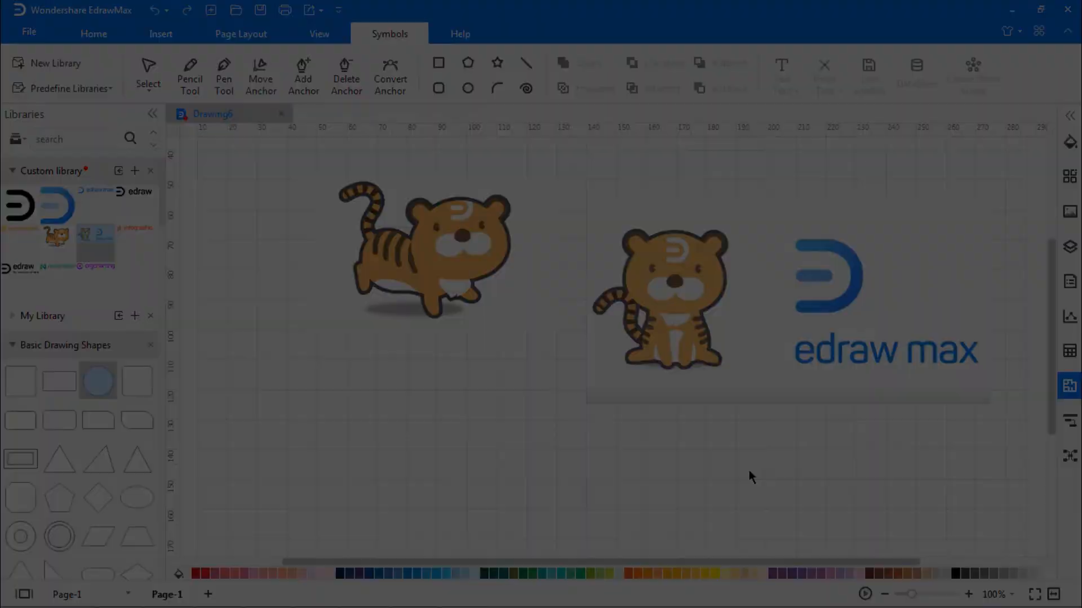
left_click(118, 170)
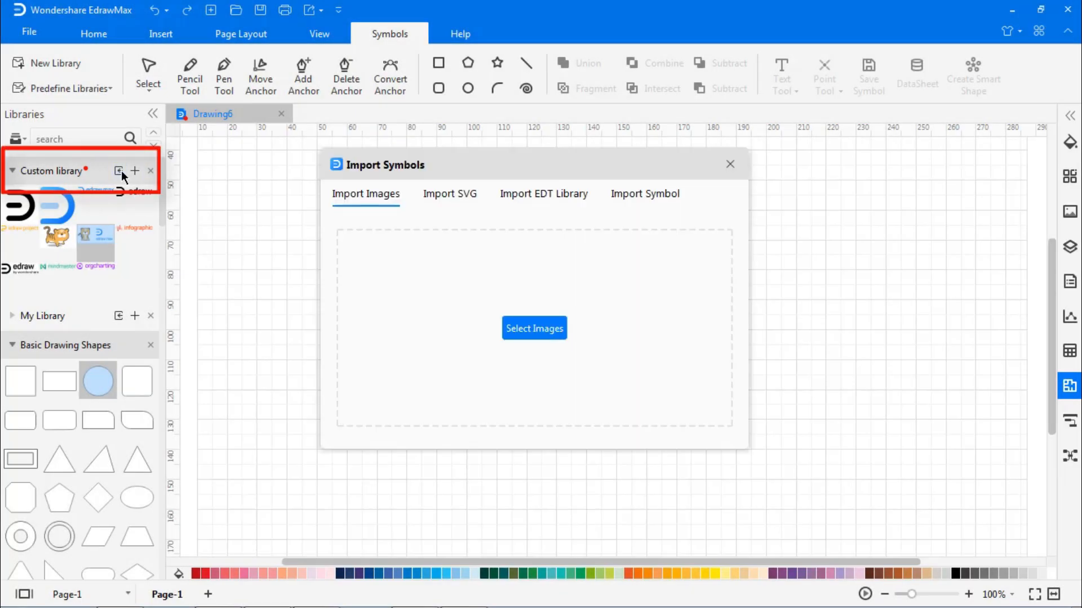
- Import the three SVG files into the Custom library
left_click(450, 194)
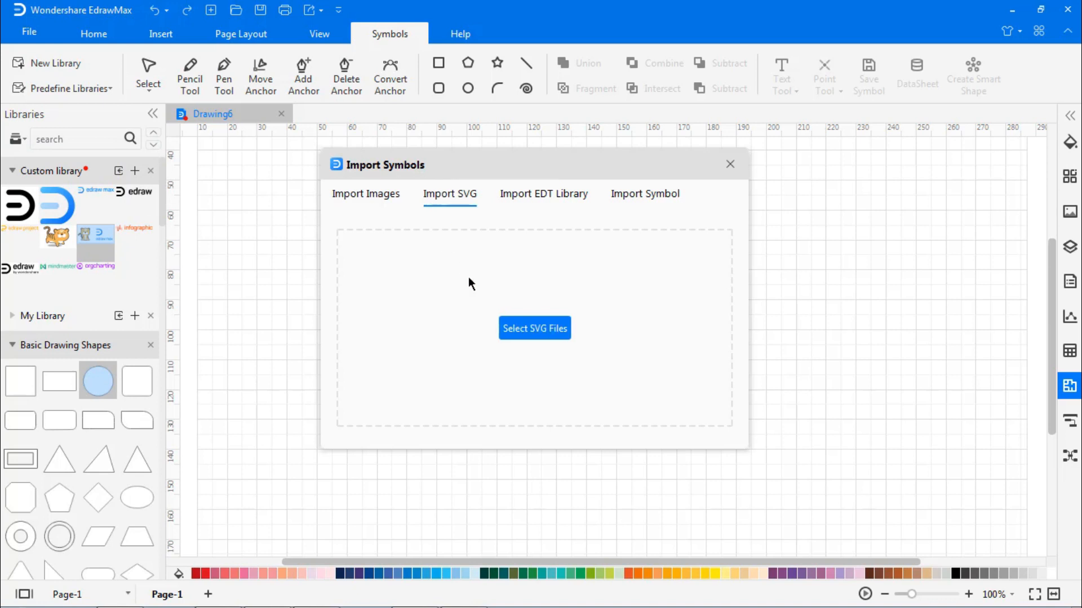
left_click(534, 328)
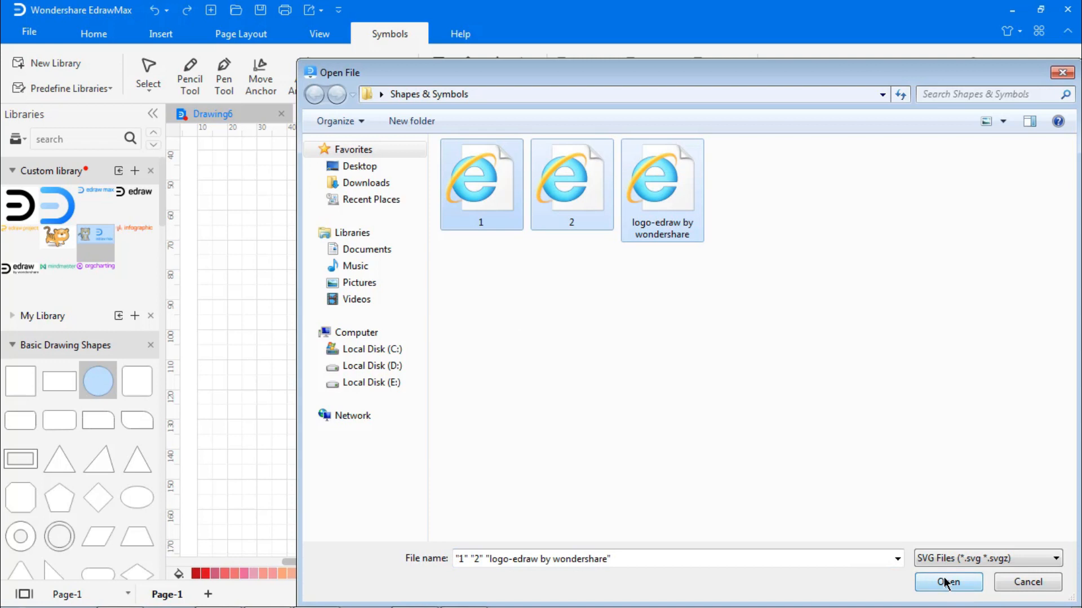
left_click(948, 582)
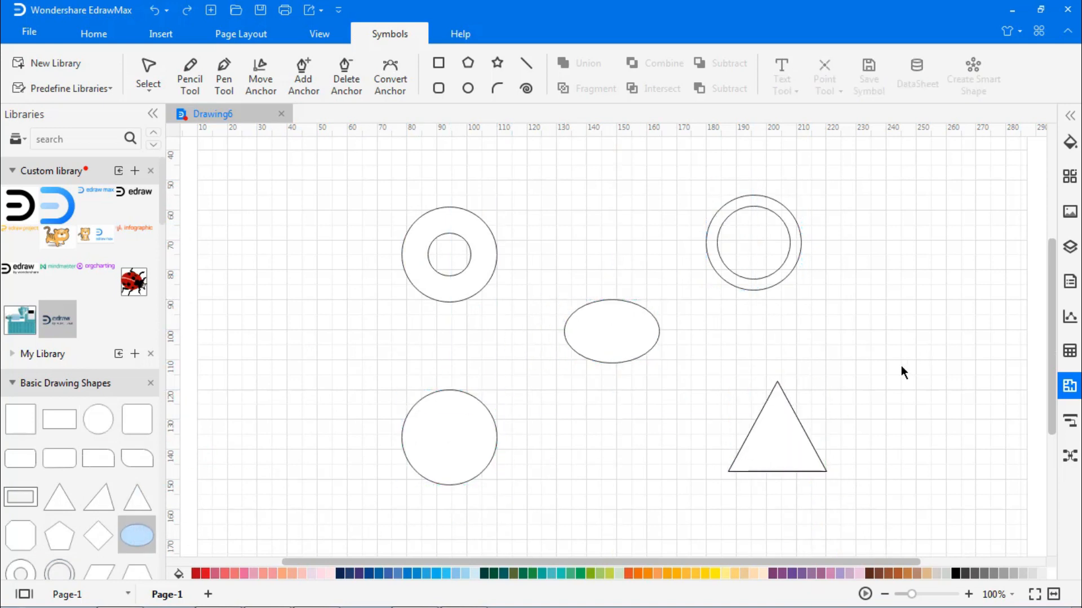
- Export My Library to the desktop as a library file named custom
left_click(54, 63)
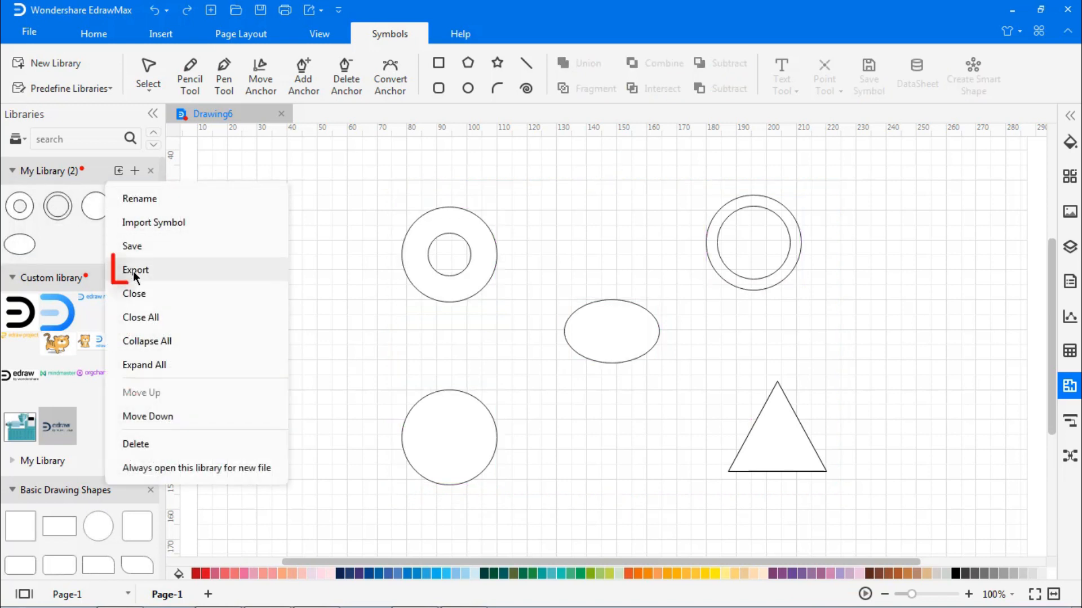
left_click(136, 269)
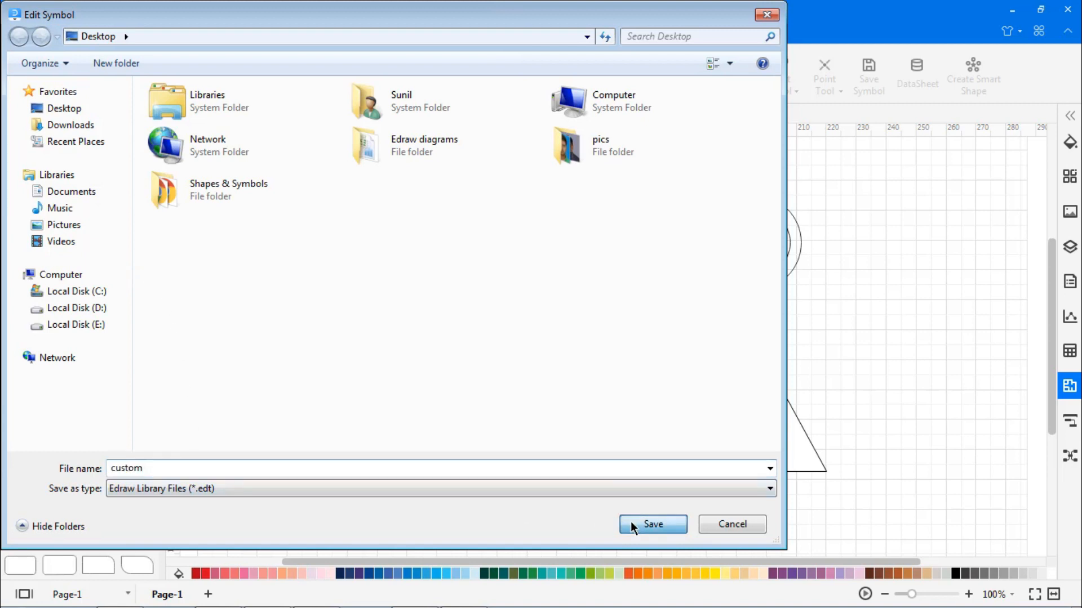
left_click(651, 524)
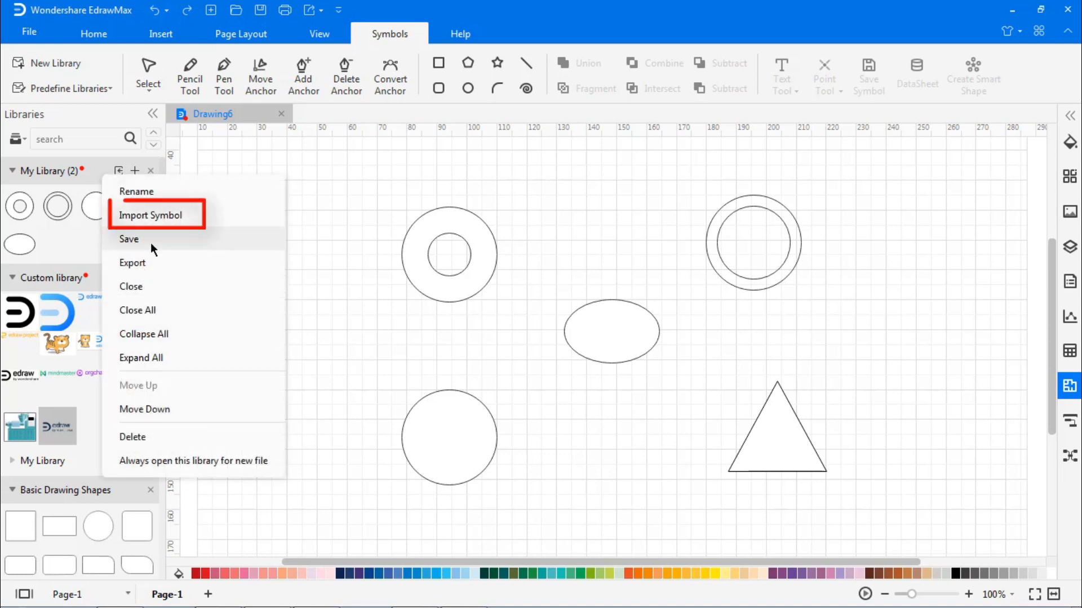
- Import the custom.edt and custom.edl library files back into My Library
left_click(155, 214)
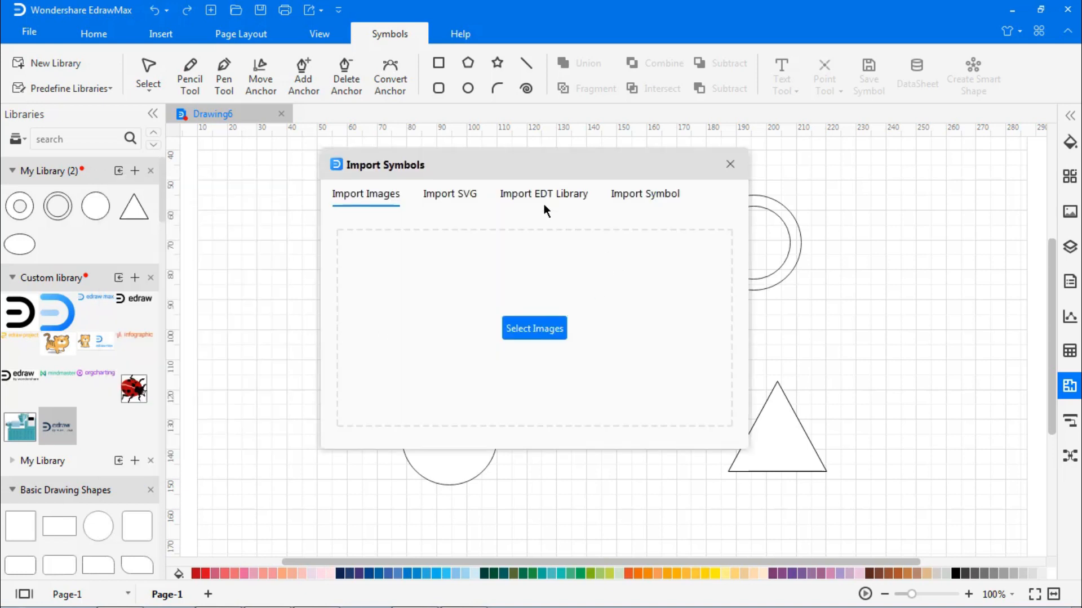
left_click(543, 194)
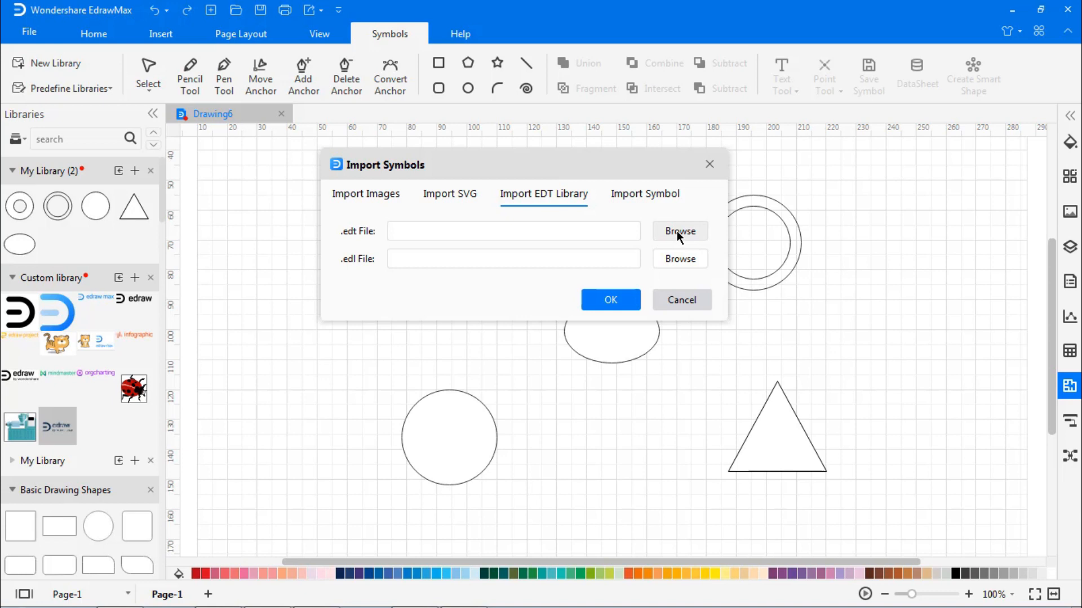
left_click(678, 231)
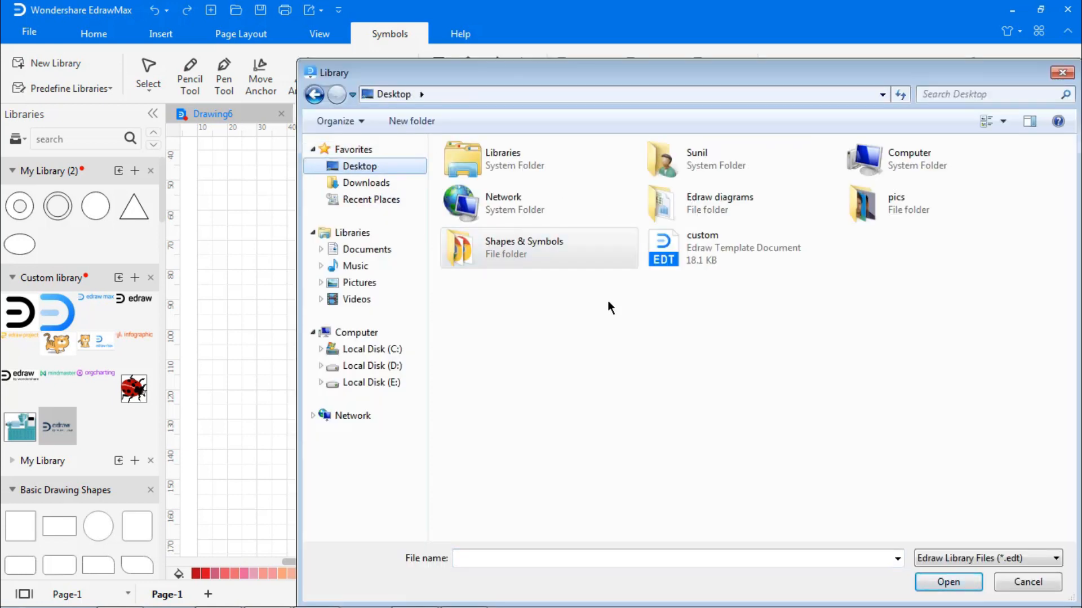
left_click(948, 582)
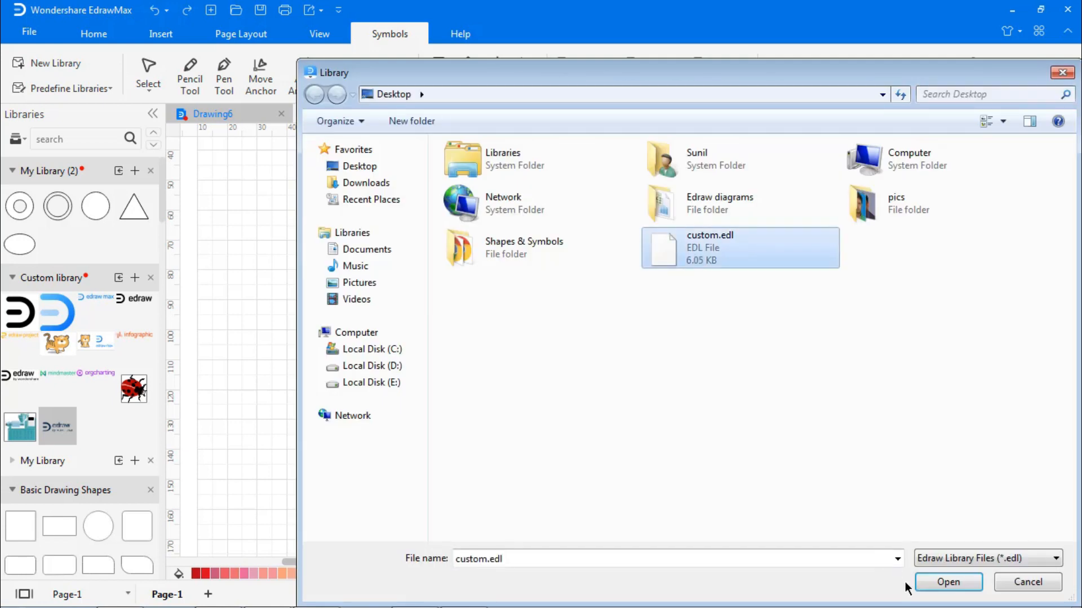
left_click(948, 583)
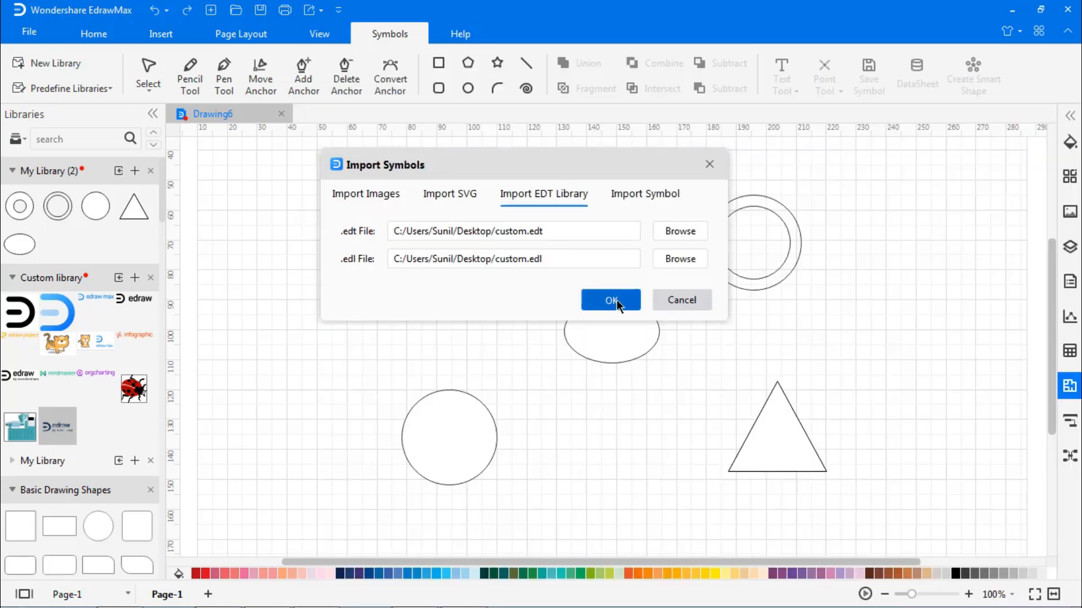
left_click(610, 300)
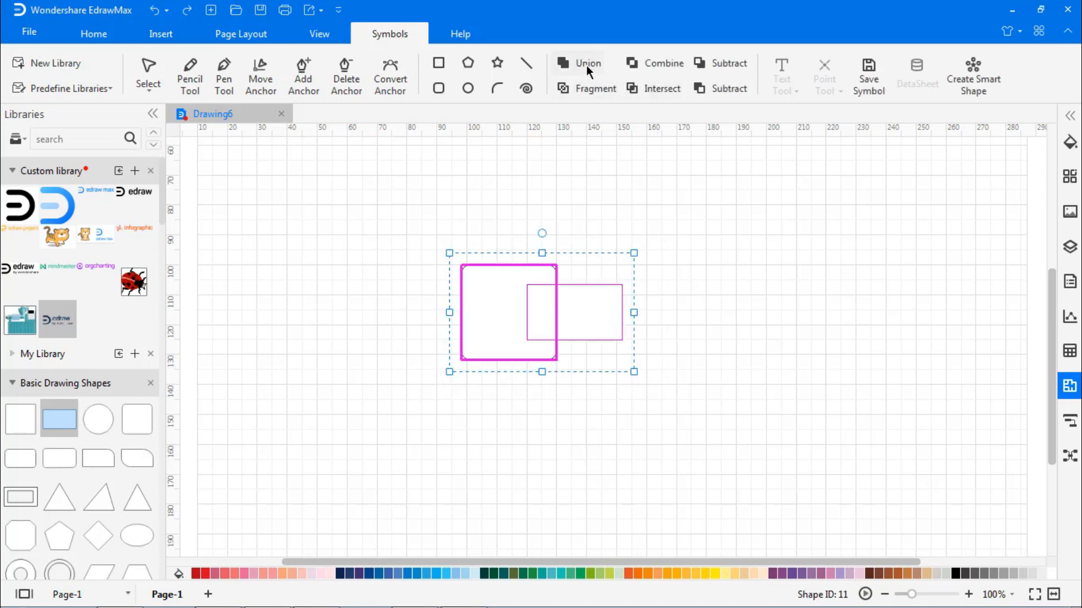
- Union the rectangles, label the result New shape and add it to Custom library
left_click(587, 64)
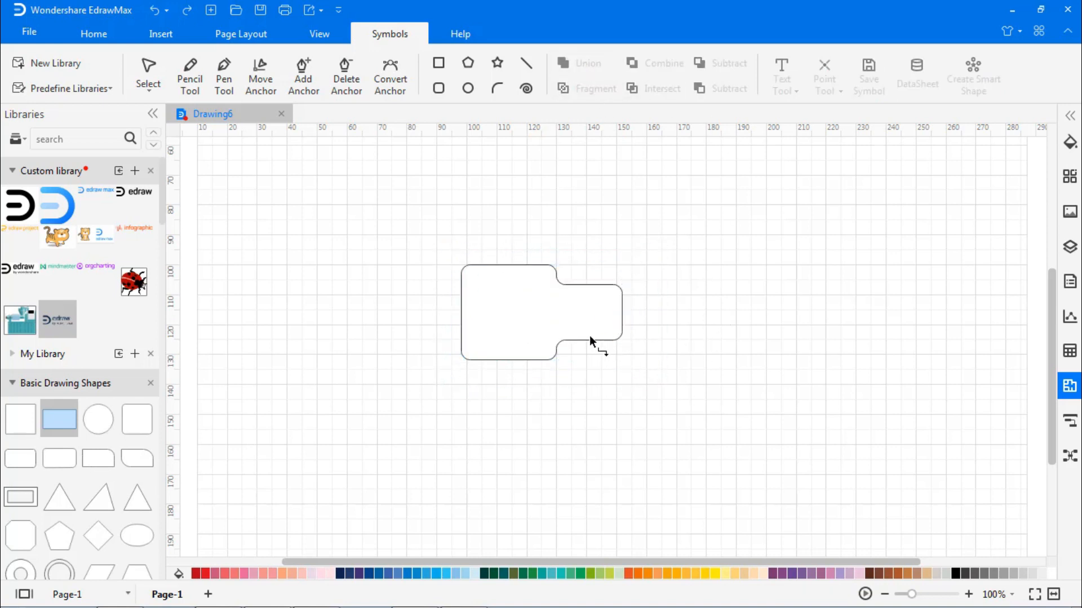
left_click(782, 74)
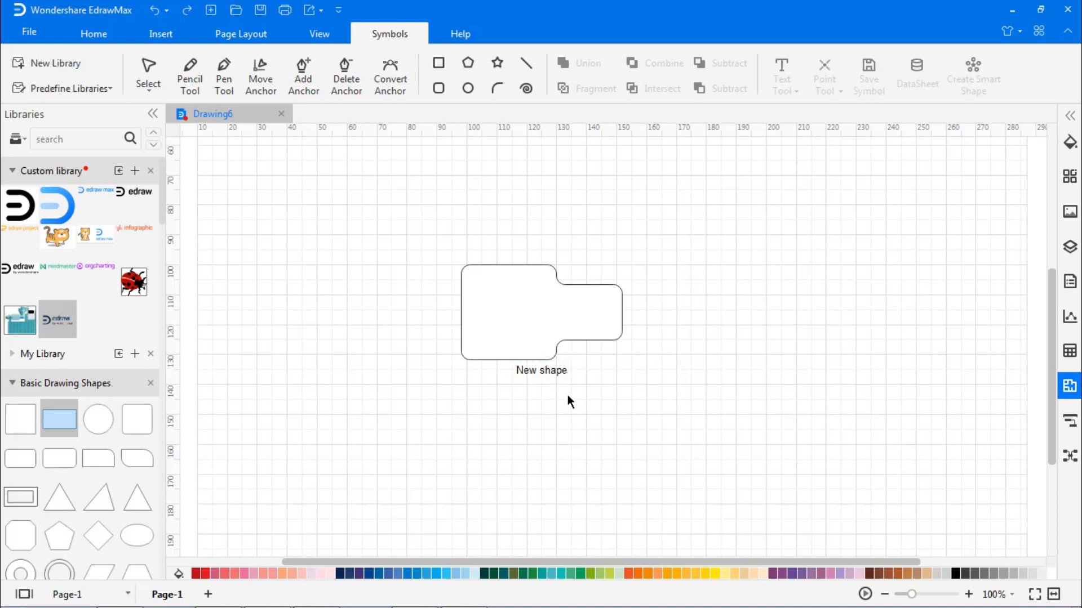
left_click(824, 74)
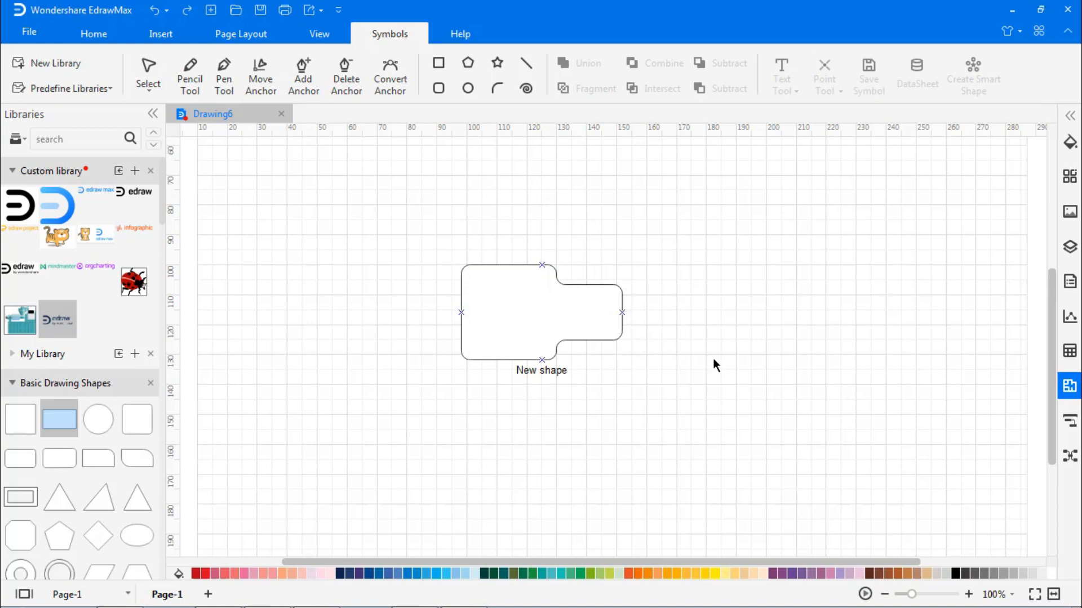
left_click(524, 306)
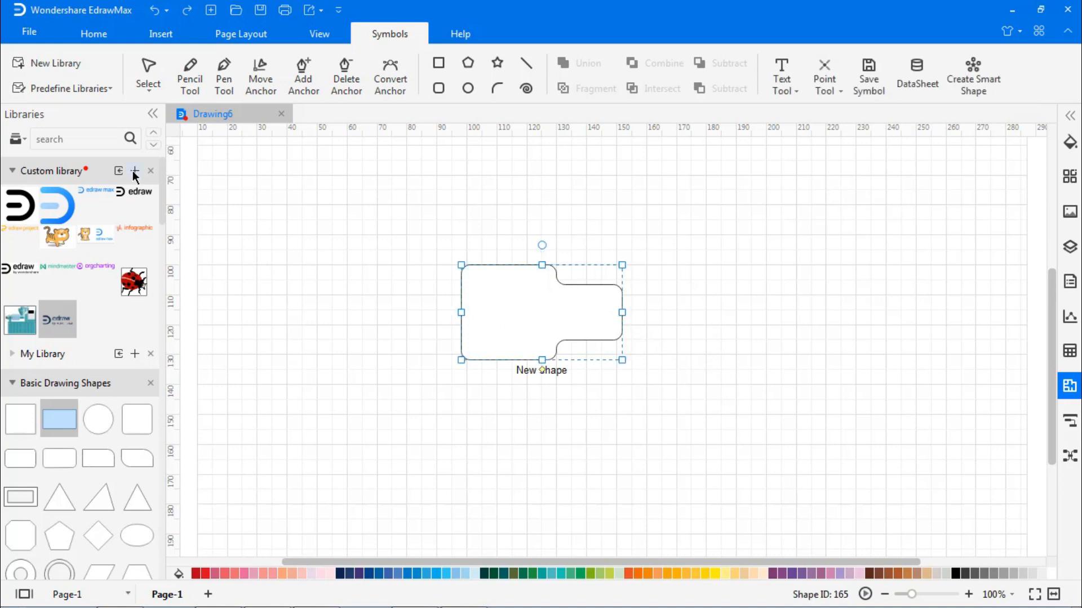
left_click(135, 170)
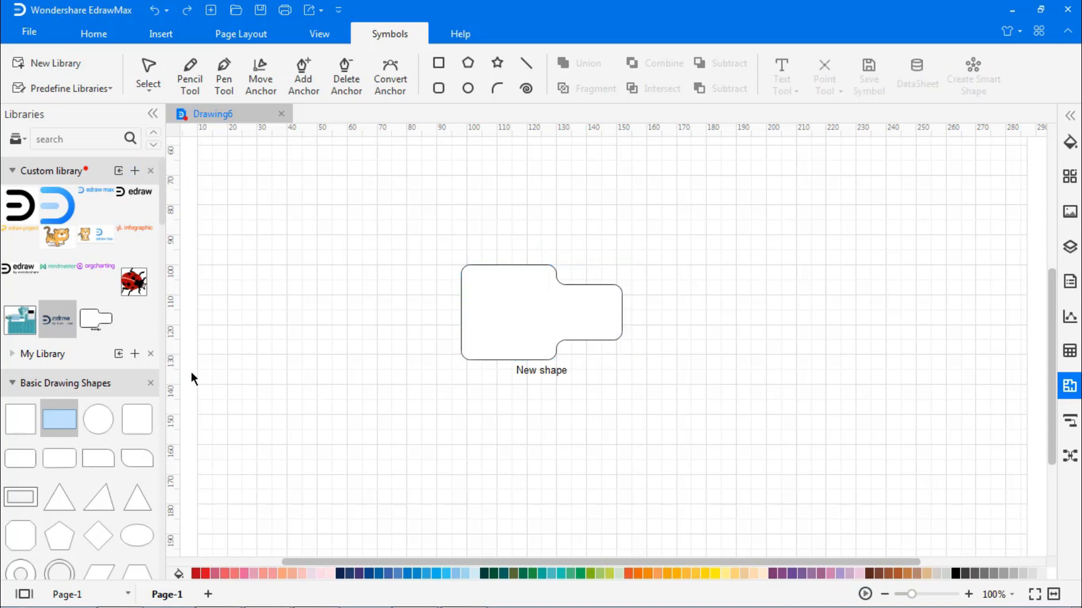
- Export the new library symbol to the desktop with file name New
right_click(96, 319)
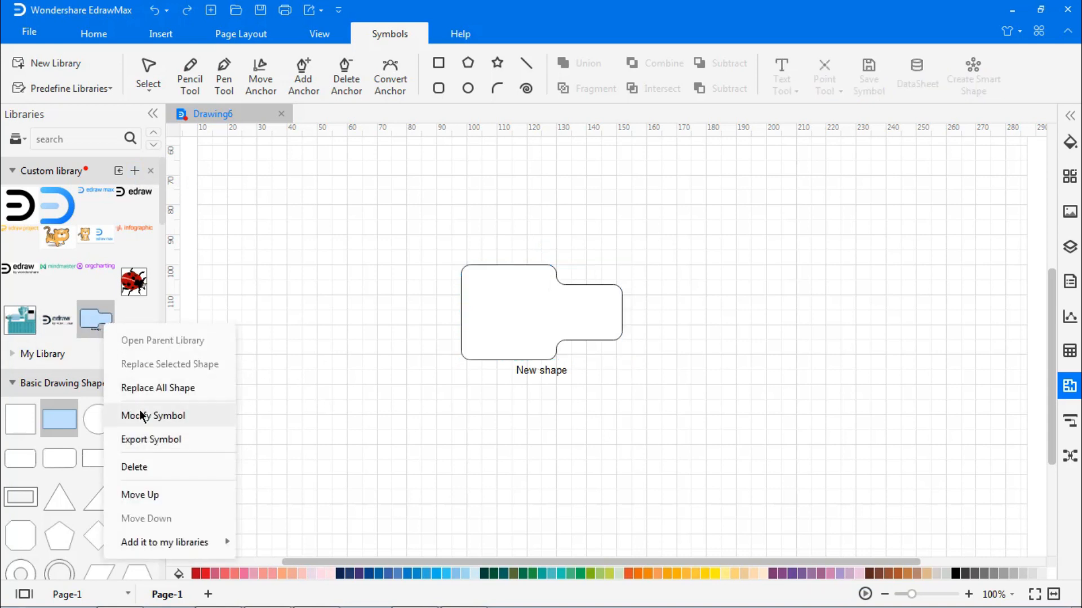
left_click(149, 440)
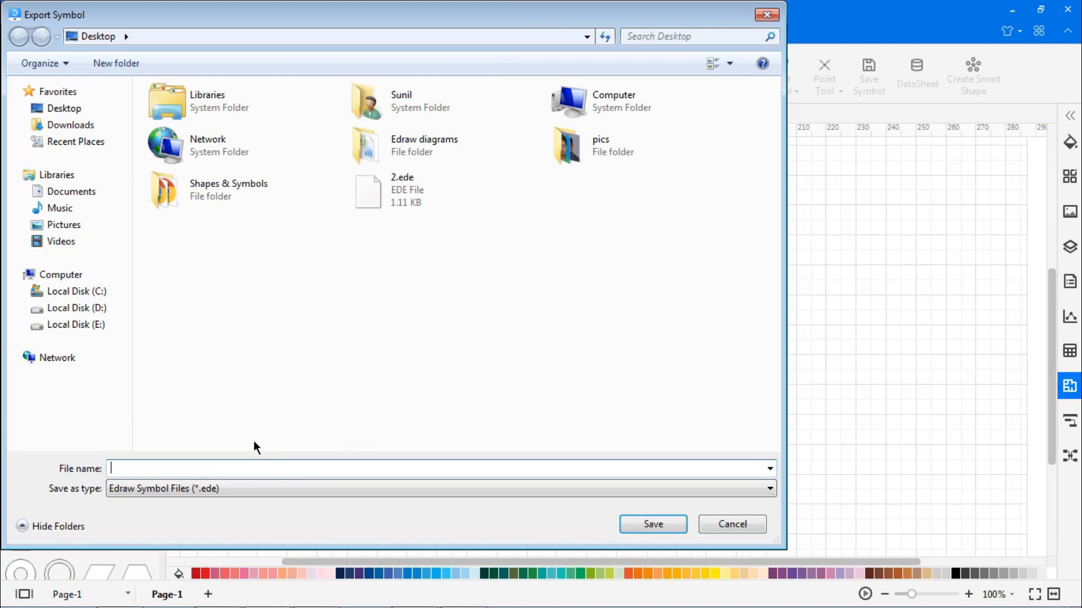
type("New")
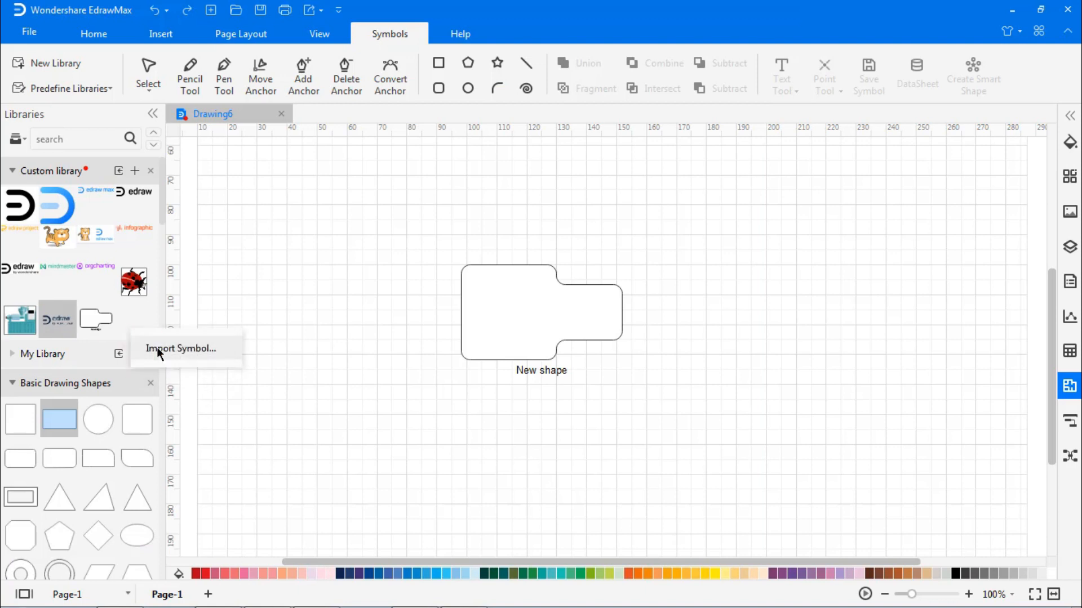
- Import the New symbol again from New.png and New.ede, adding a second copy to Custom library
left_click(180, 349)
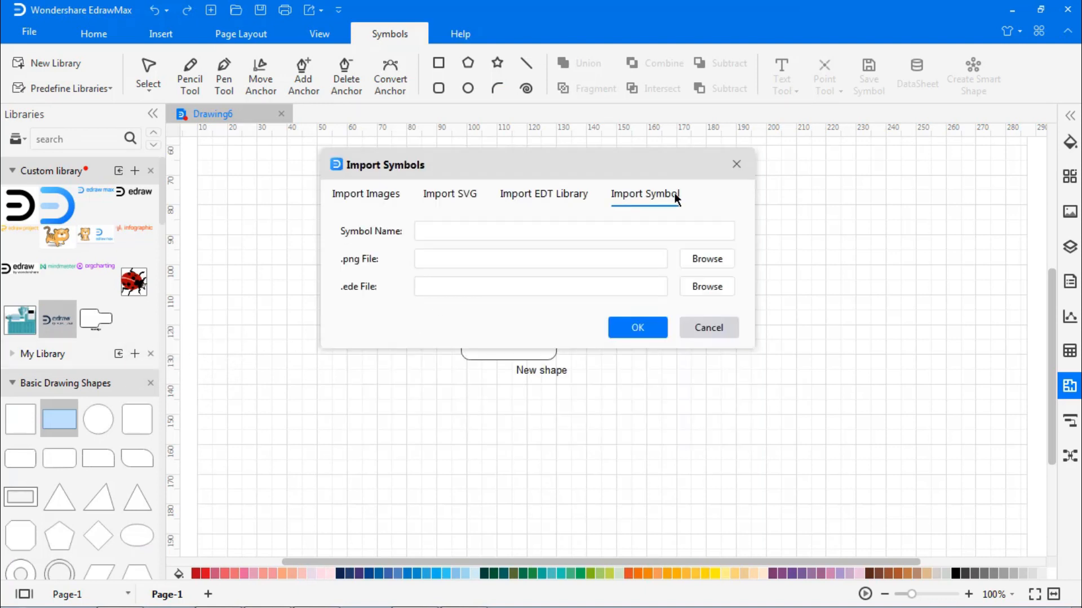
left_click(705, 259)
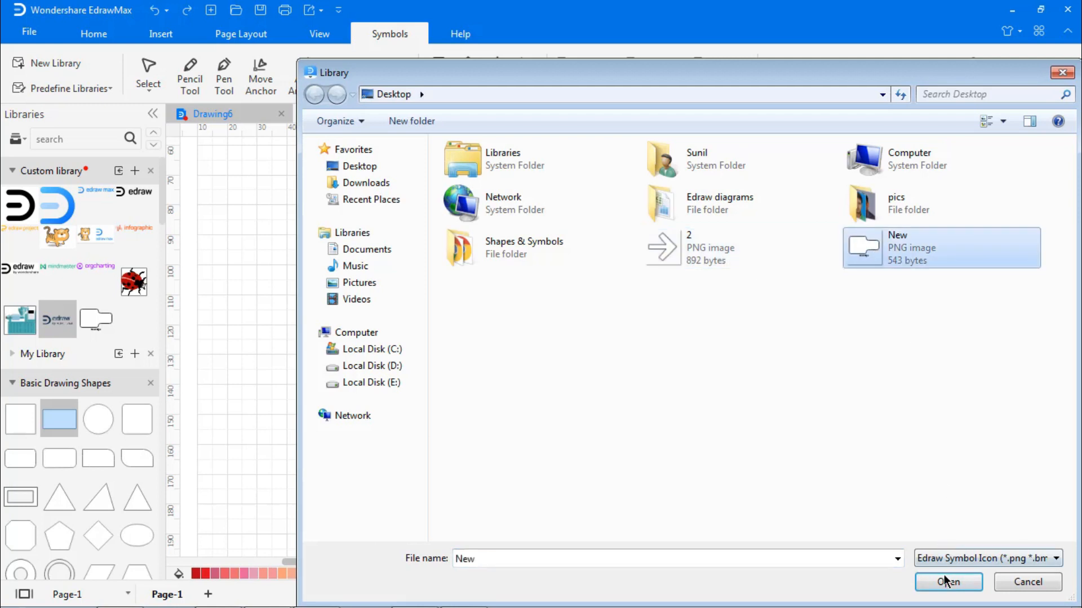
left_click(947, 581)
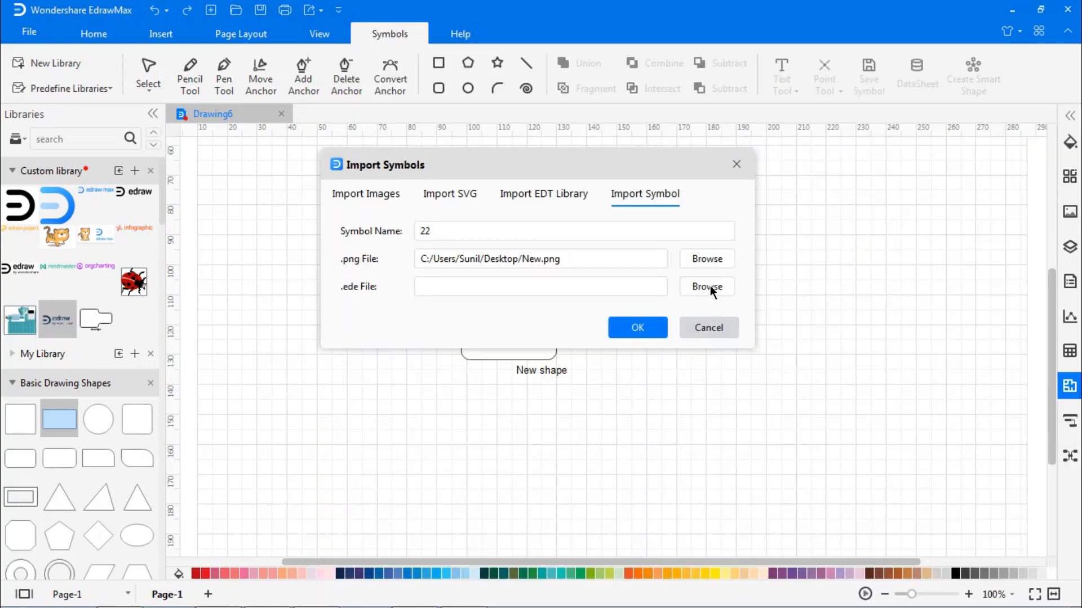
left_click(707, 286)
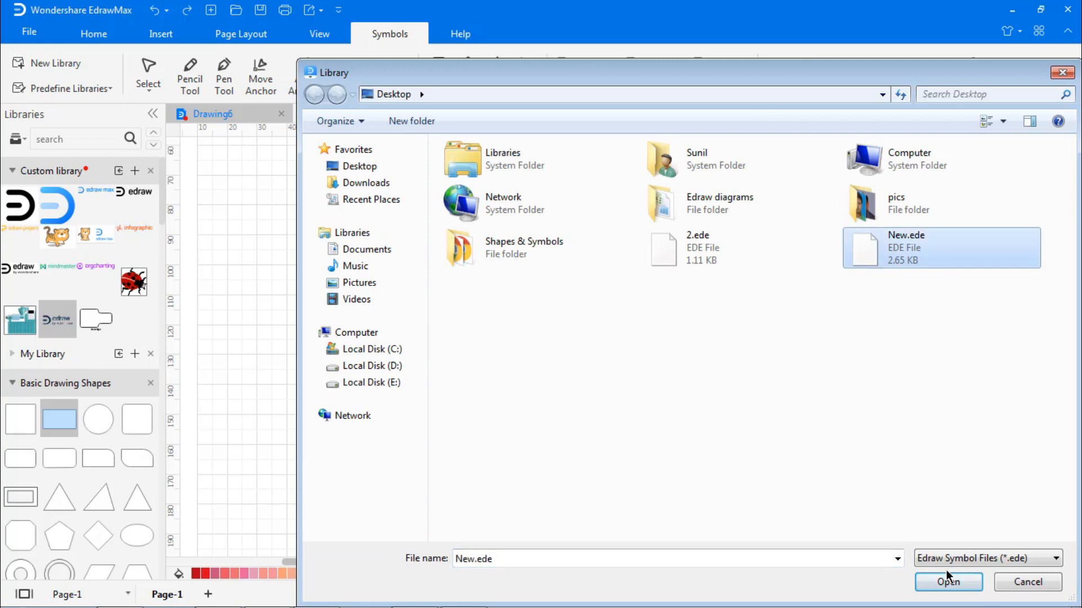
left_click(947, 581)
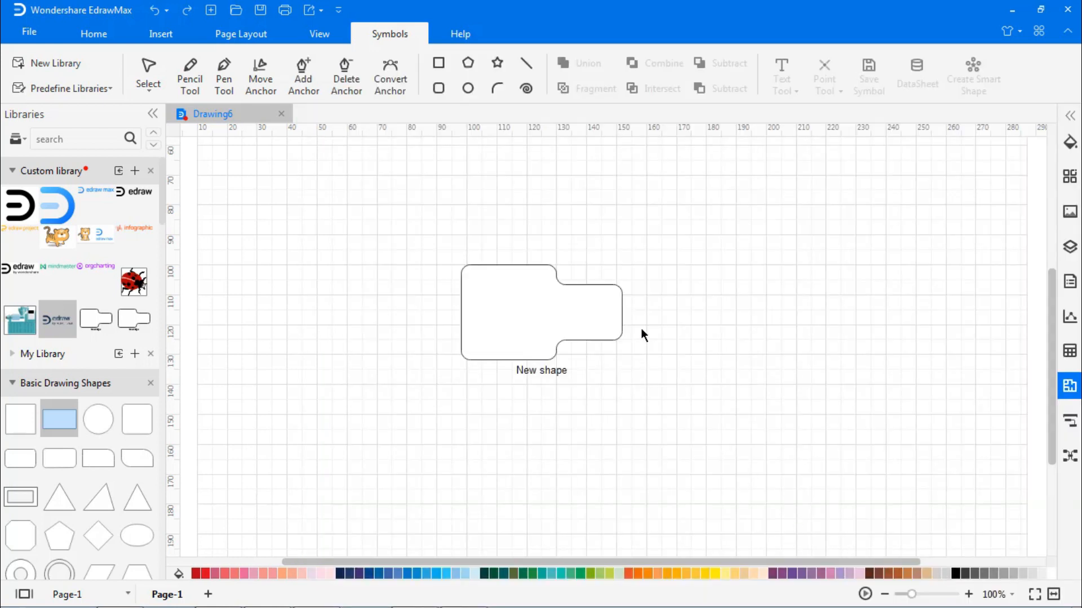